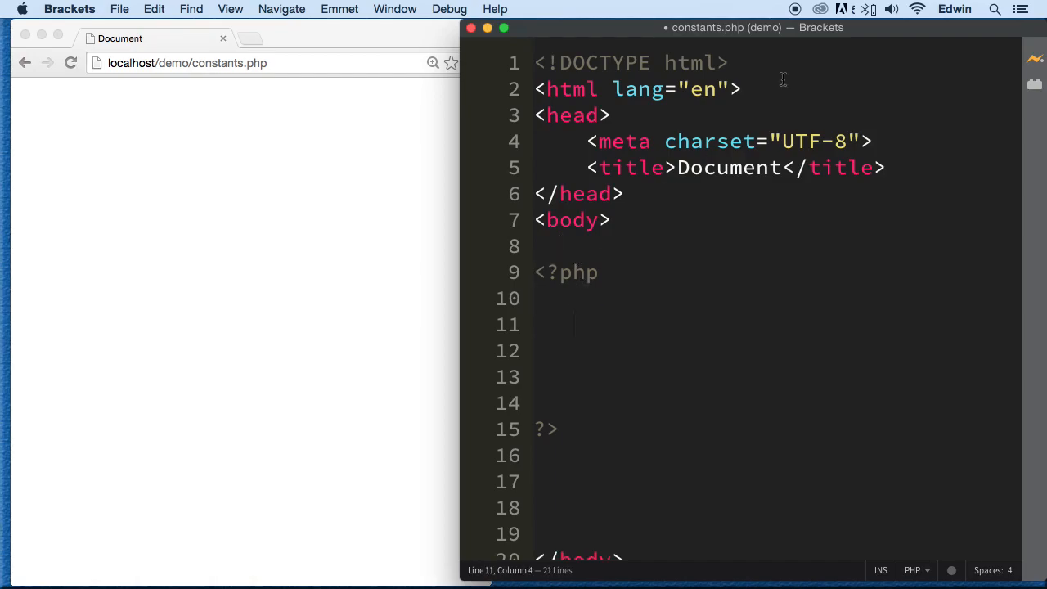
{"action": "mouse_move", "coordinate": [552, 149]}
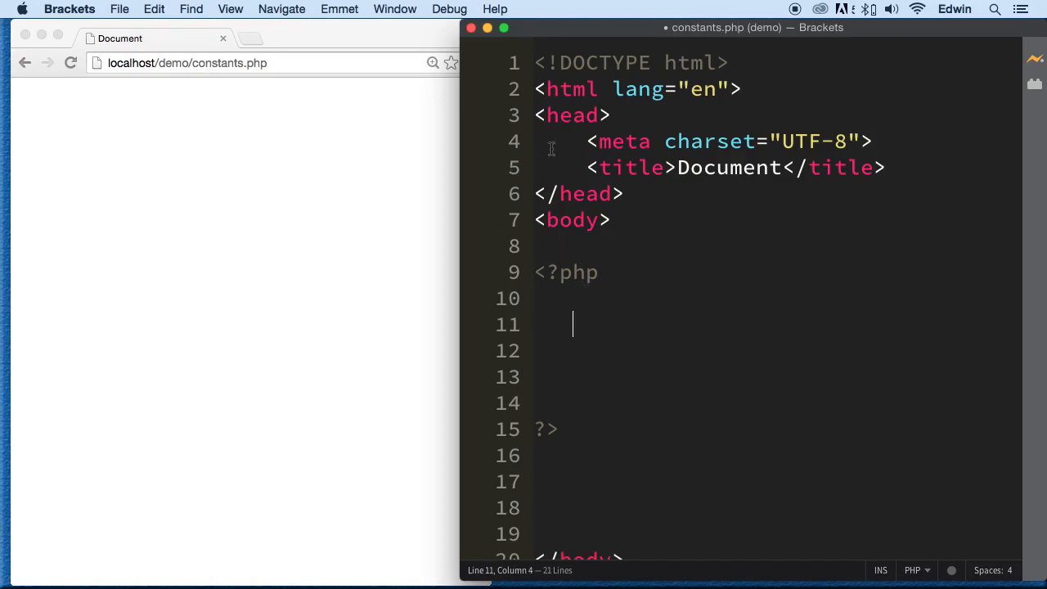
{"action": "mouse_move", "coordinate": [655, 67]}
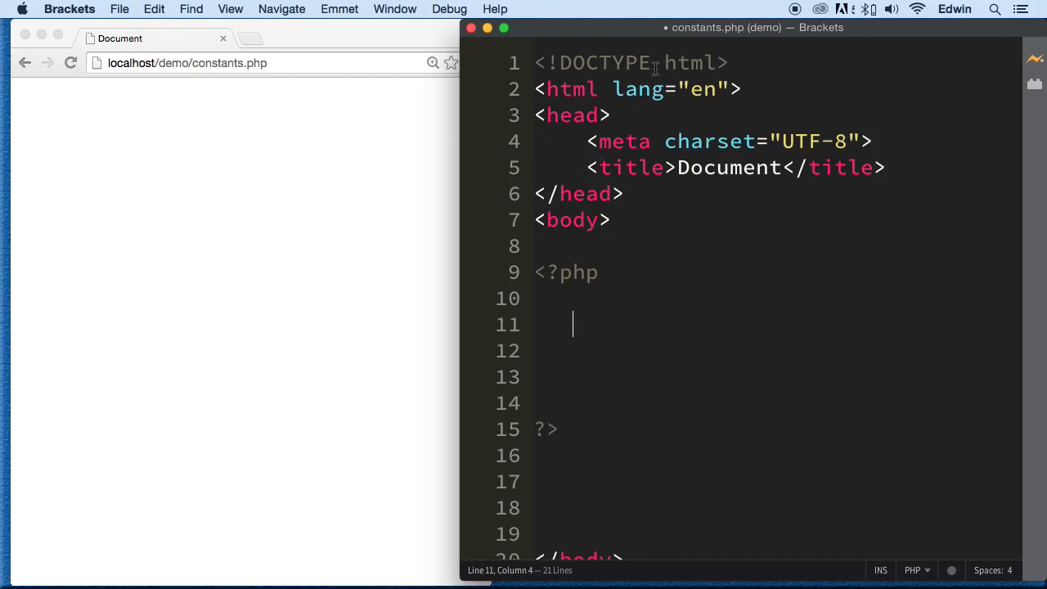
{"action": "mouse_move", "coordinate": [626, 114]}
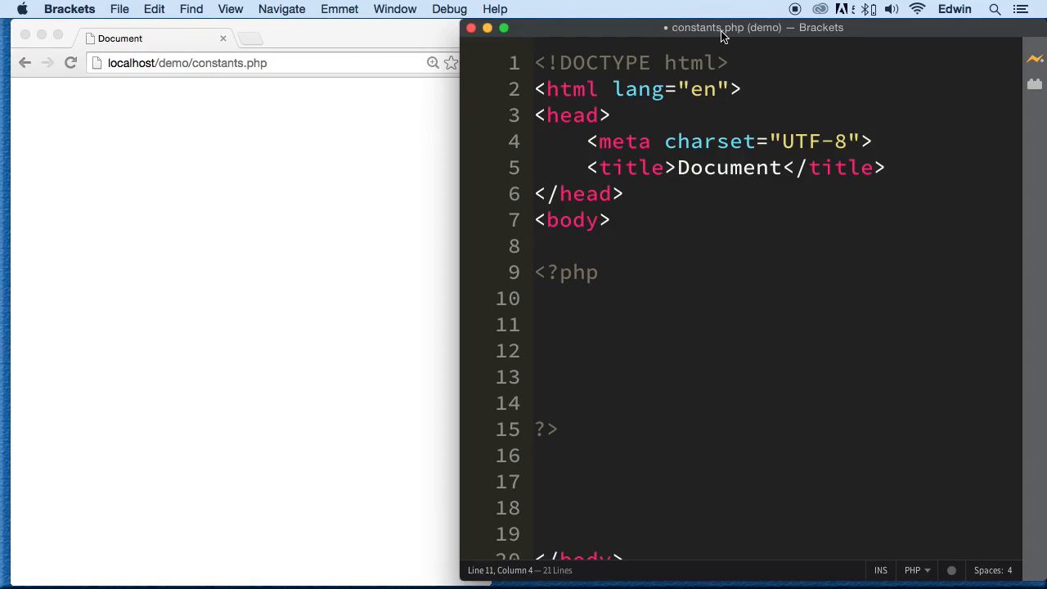
{"action": "mouse_move", "coordinate": [753, 38]}
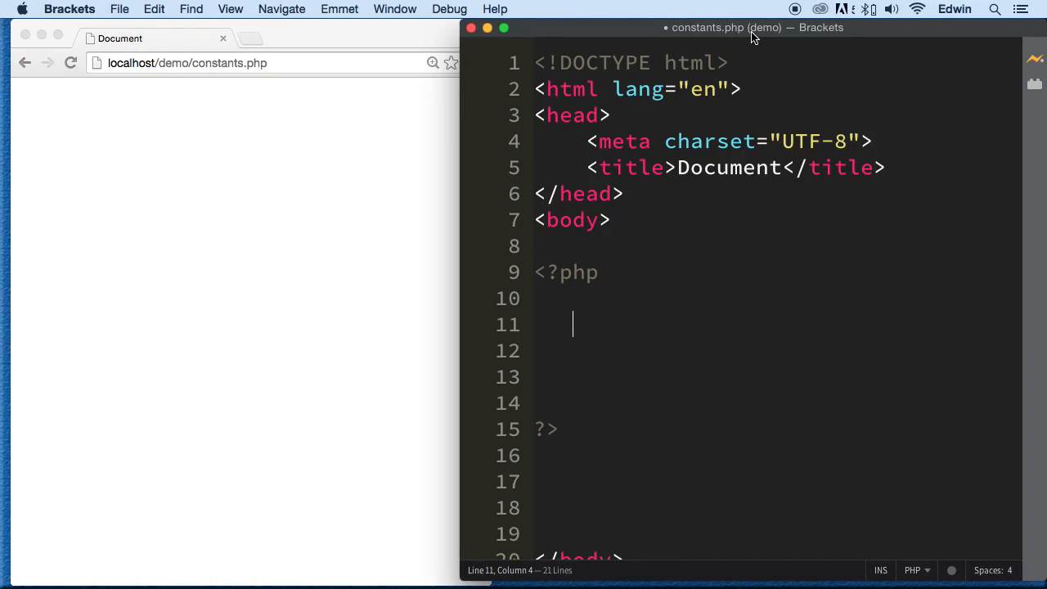
{"action": "mouse_move", "coordinate": [816, 53]}
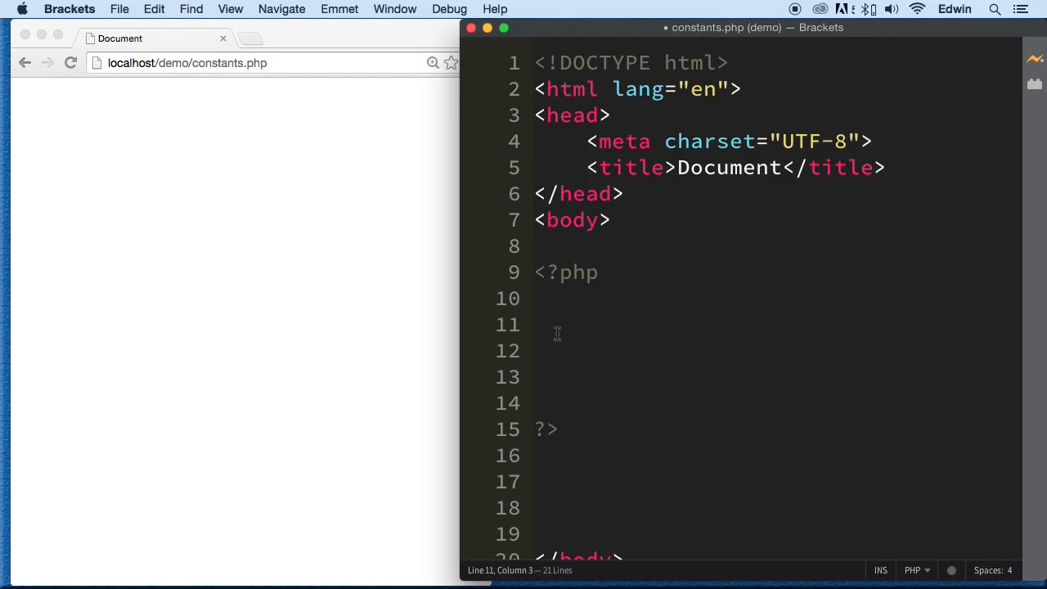
Assign $number = 10, echo $number, and begin a define() call.
{"action": "type", "text": "$nu"}
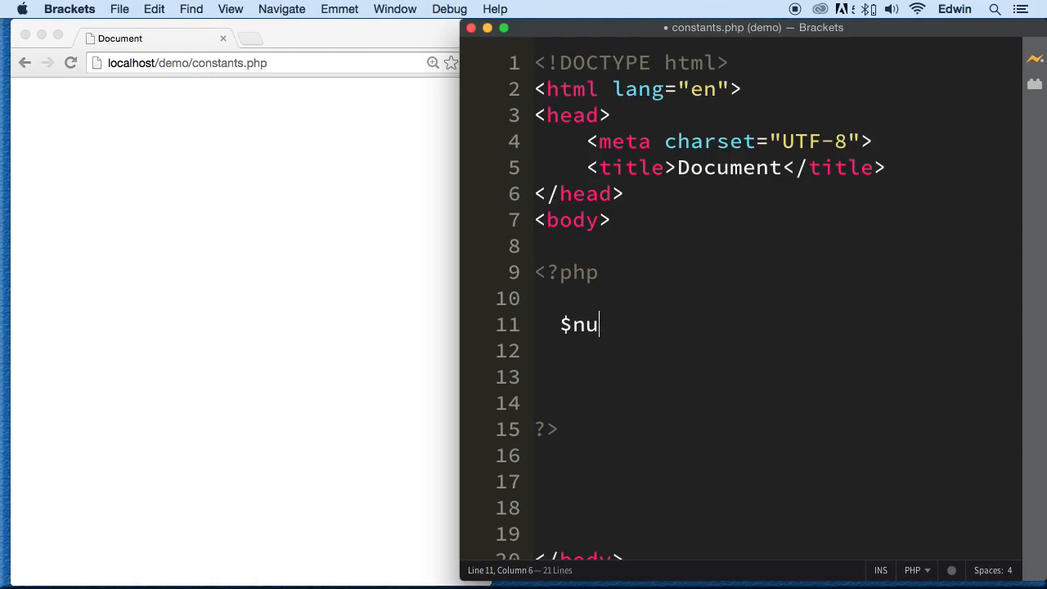
{"action": "type", "text": "mber = 10;"}
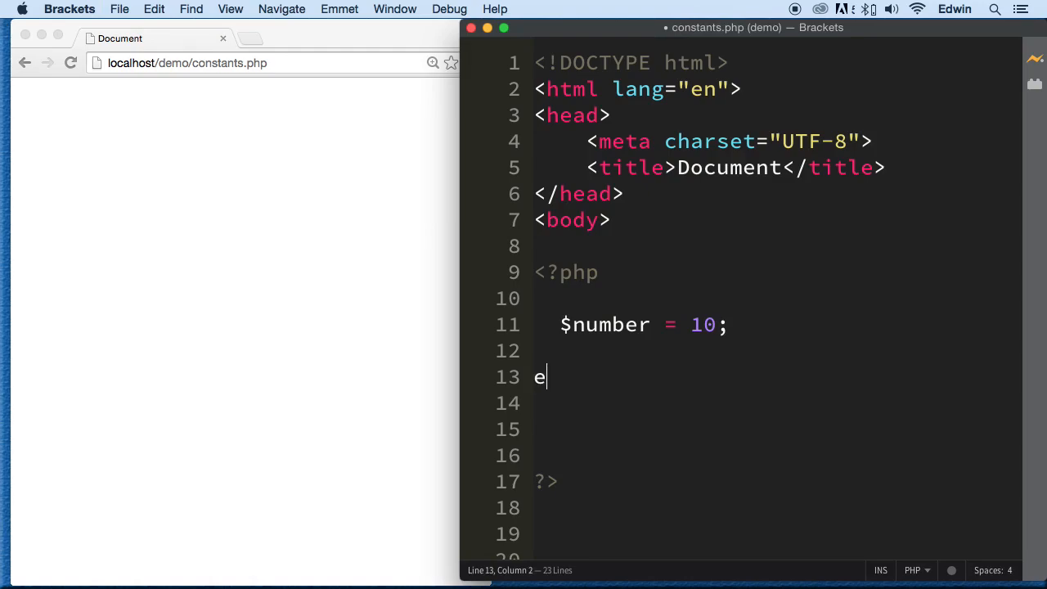
{"action": "type", "text": "cho $numb"}
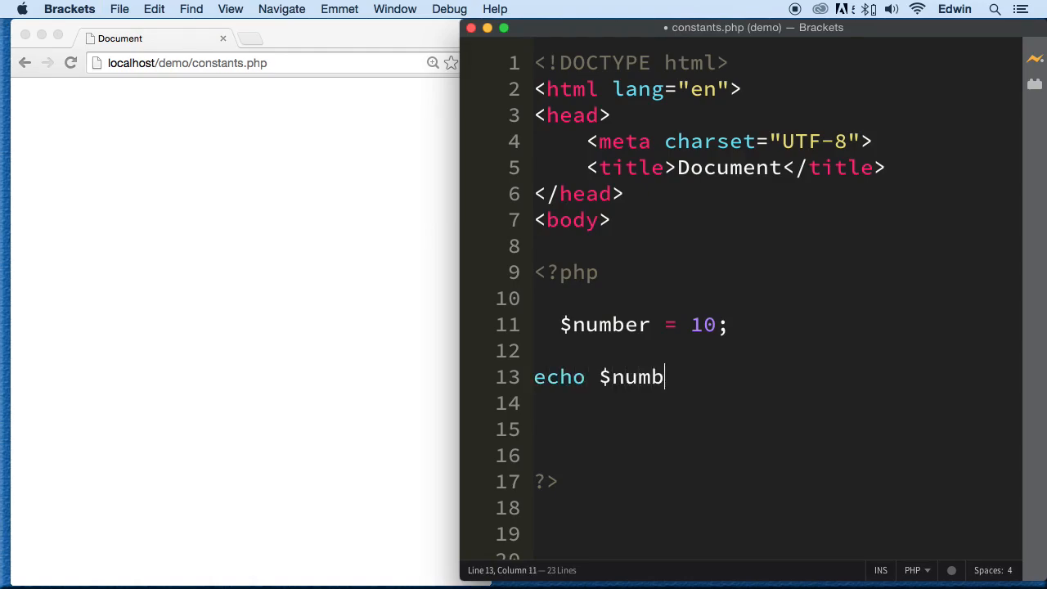
{"action": "type", "text": "er;"}
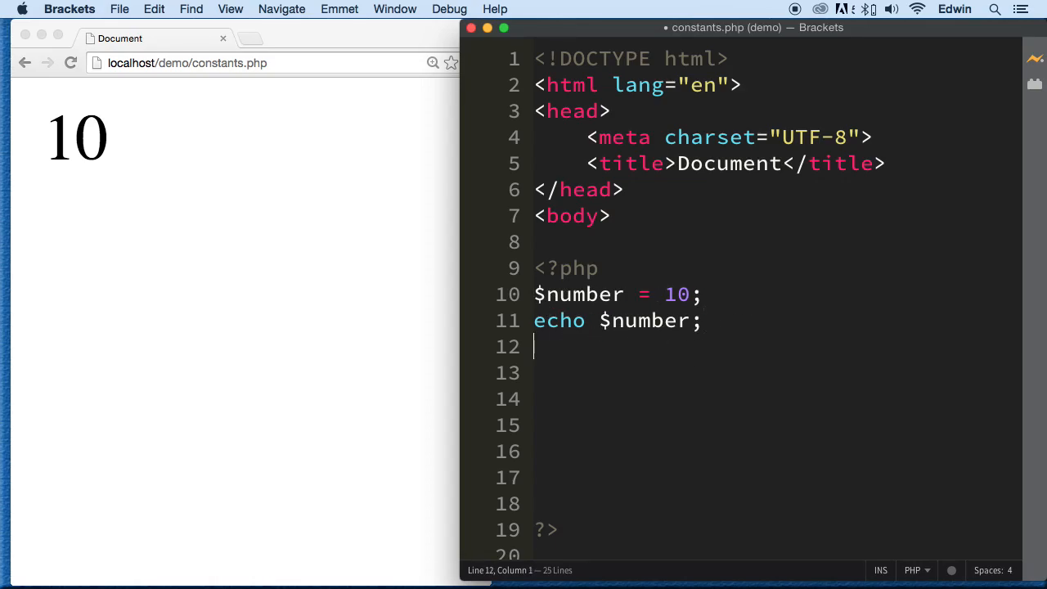
{"action": "type", "text": "define();"}
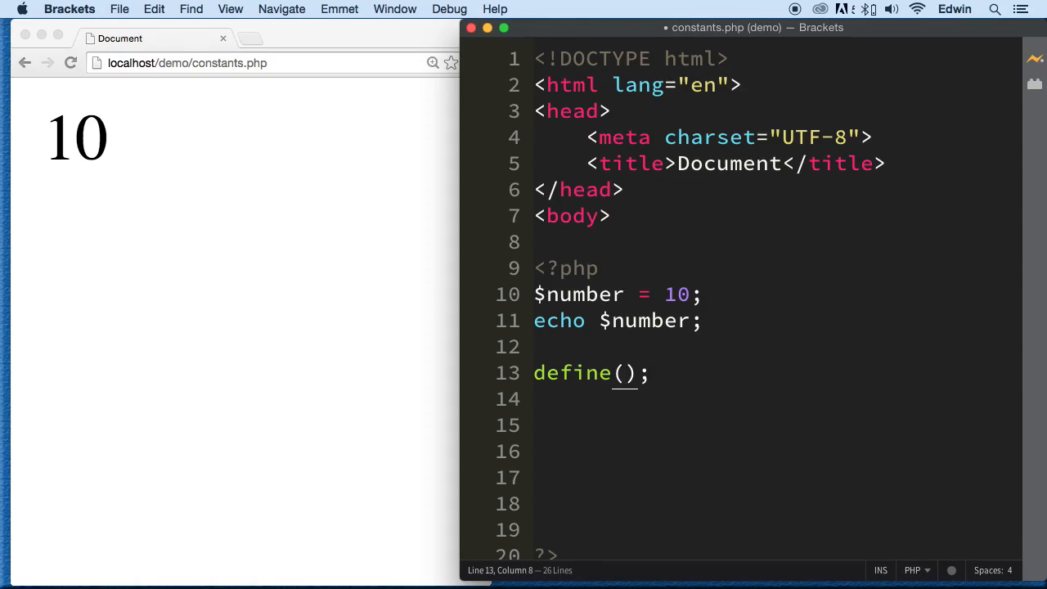
Fill in the call as define("NAME", 1000) to create the constant.
{"action": "type", "text": "\"\""}
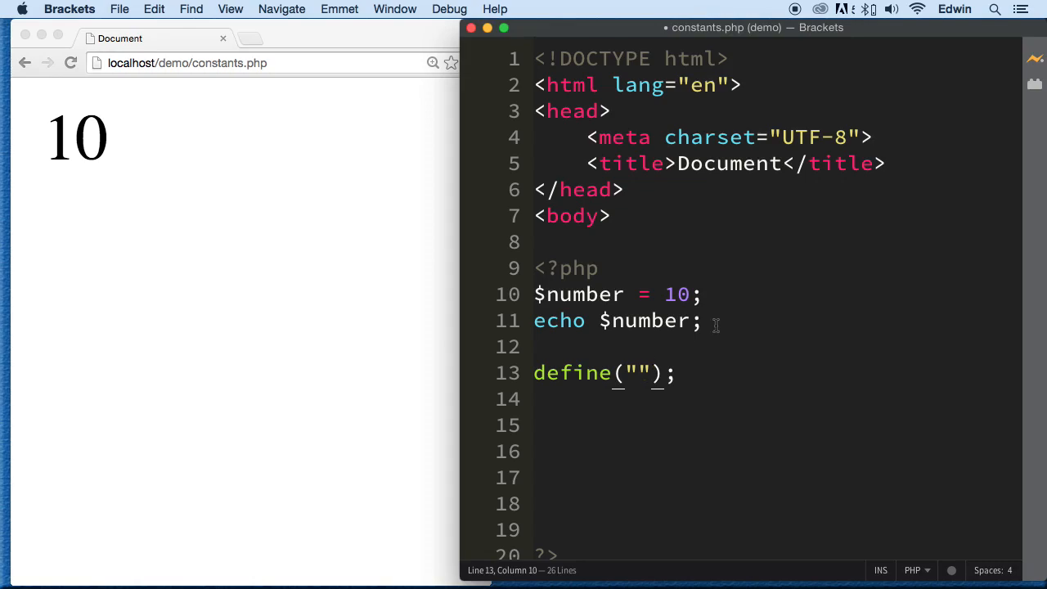
{"action": "mouse_move", "coordinate": [702, 374]}
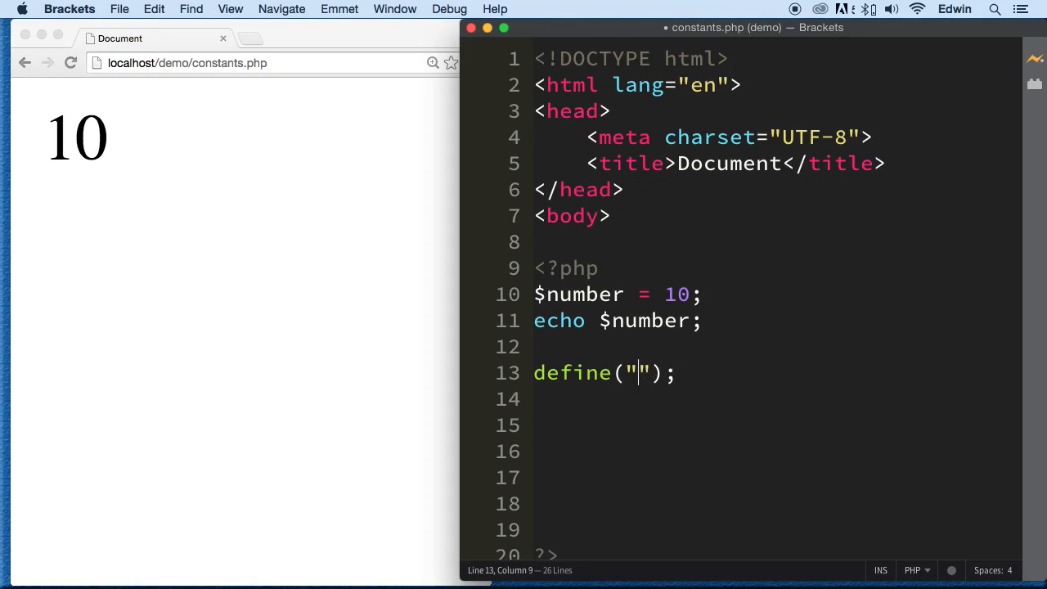
{"action": "type", "text": "NAME"}
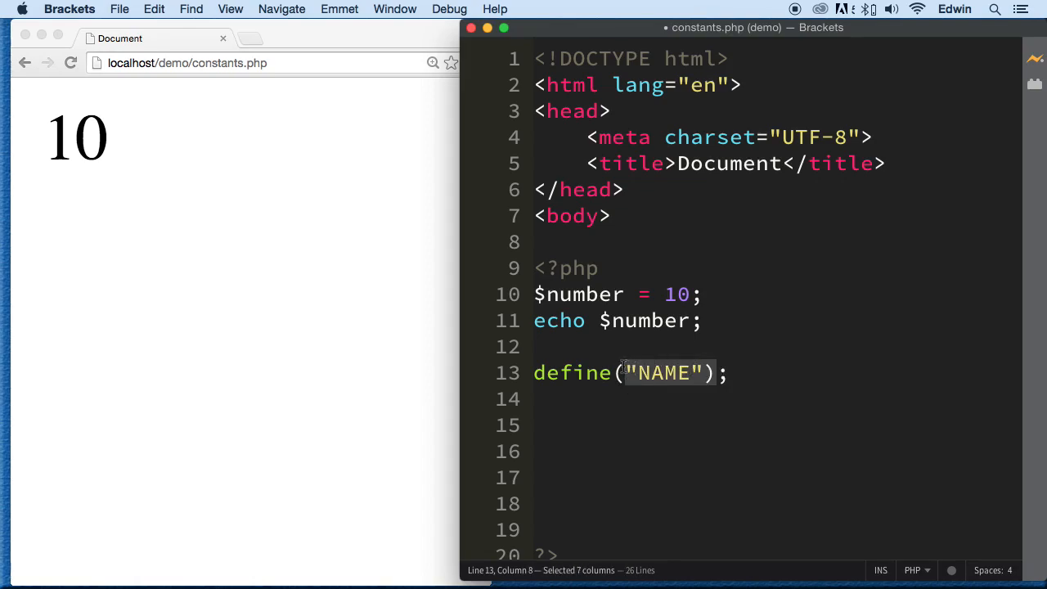
{"action": "type", "text": ","}
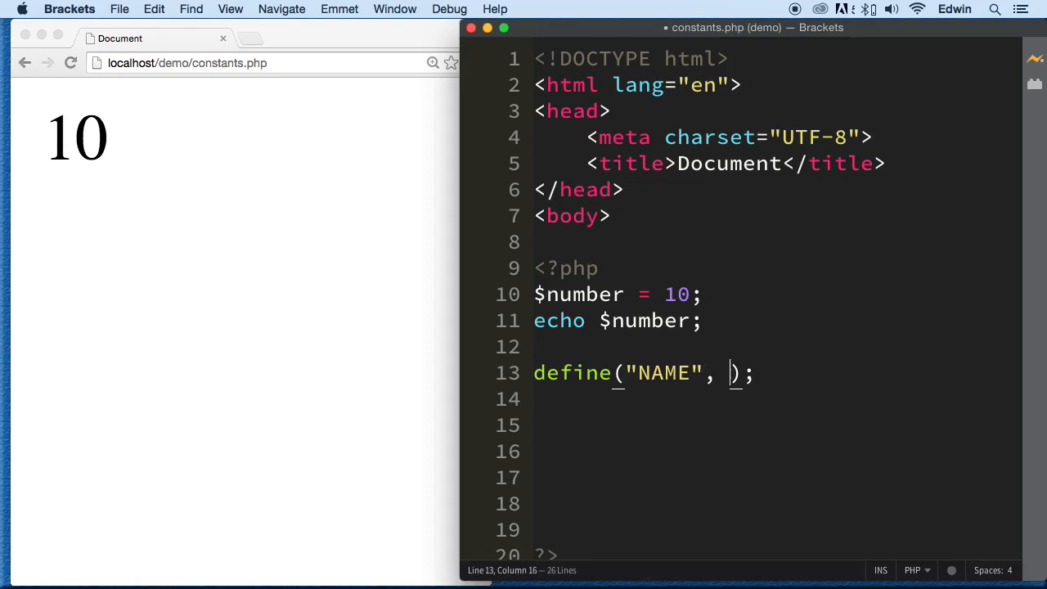
{"action": "type", "text": "1000"}
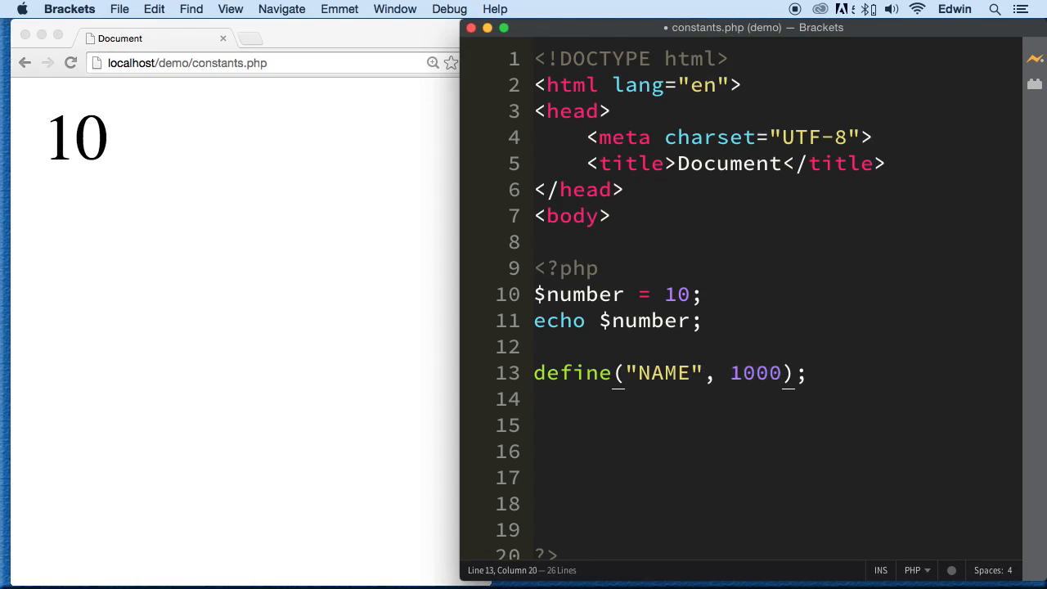
{"action": "double_click", "coordinate": [756, 373]}
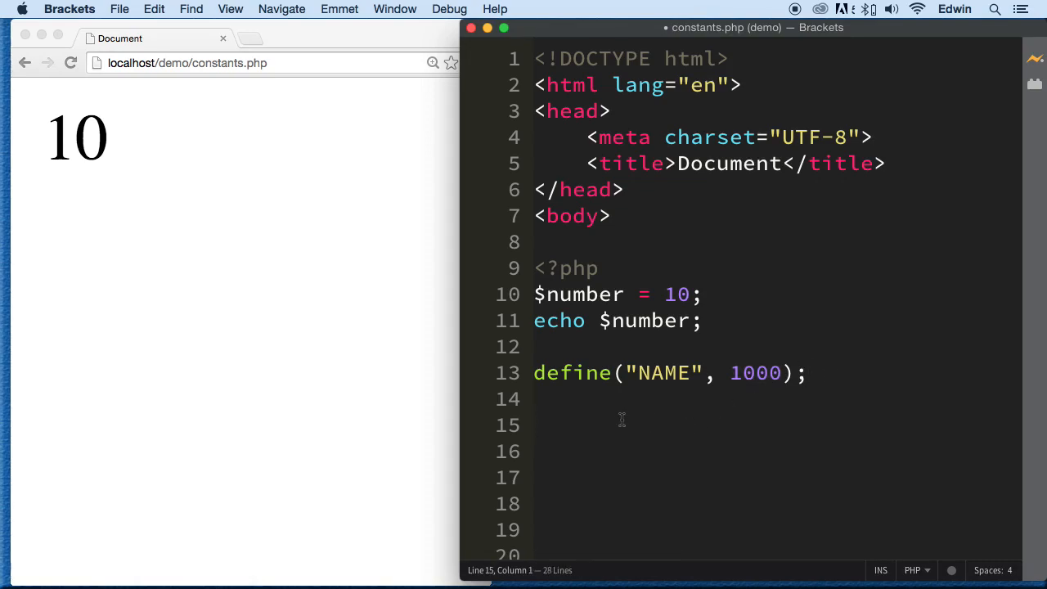
Add echo NAME; and a "<br>" line break after the $number echo.
{"action": "type", "text": "echo"}
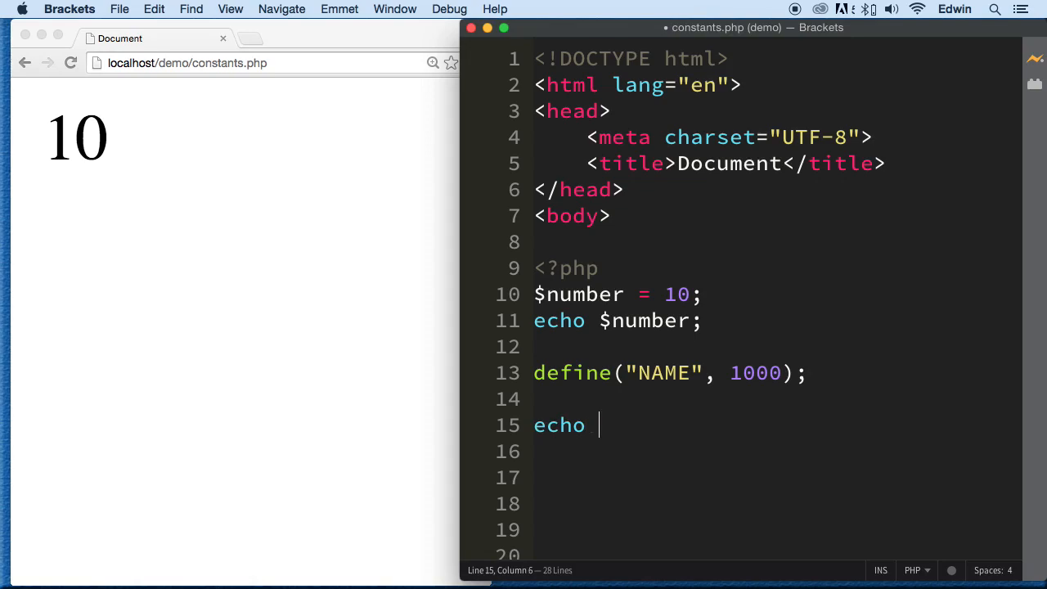
{"action": "type", "text": "NAME;"}
{"action": "left_click", "coordinate": [619, 321]}
{"action": "type", "text": " ."}
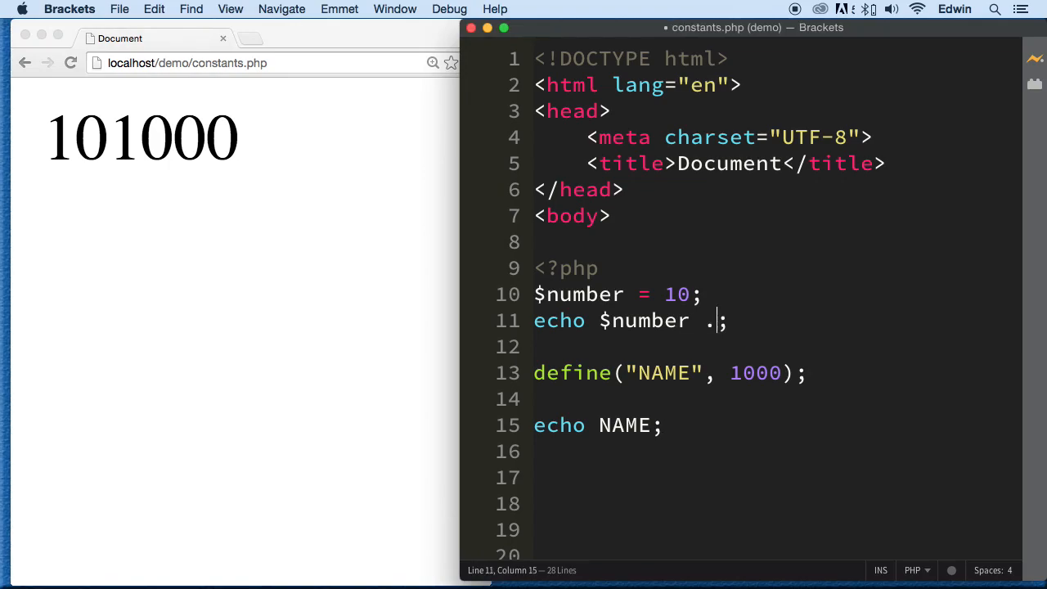
{"action": "type", "text": "\"<"}
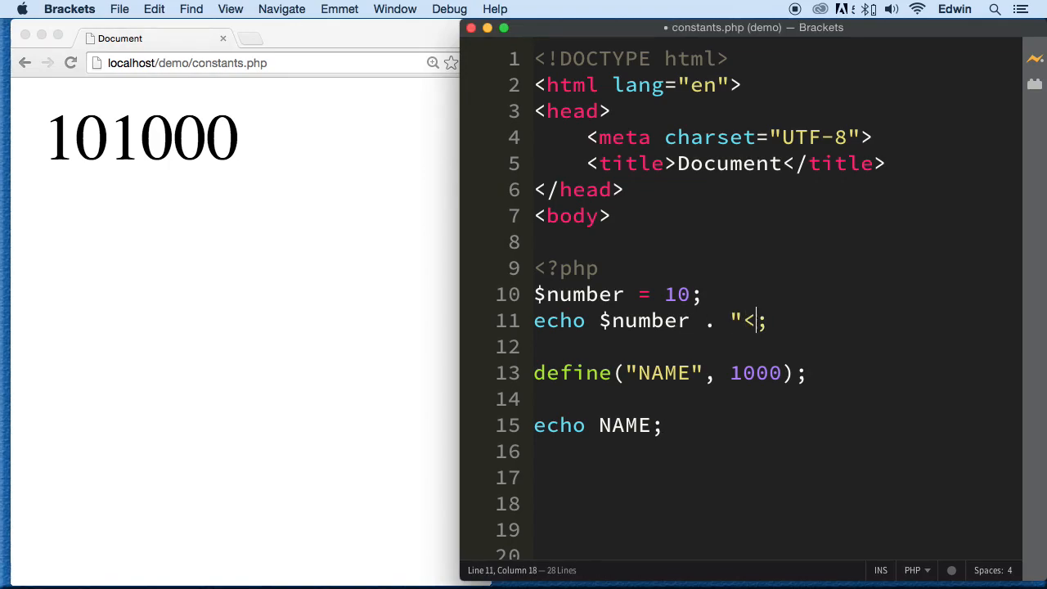
{"action": "type", "text": "br>"}
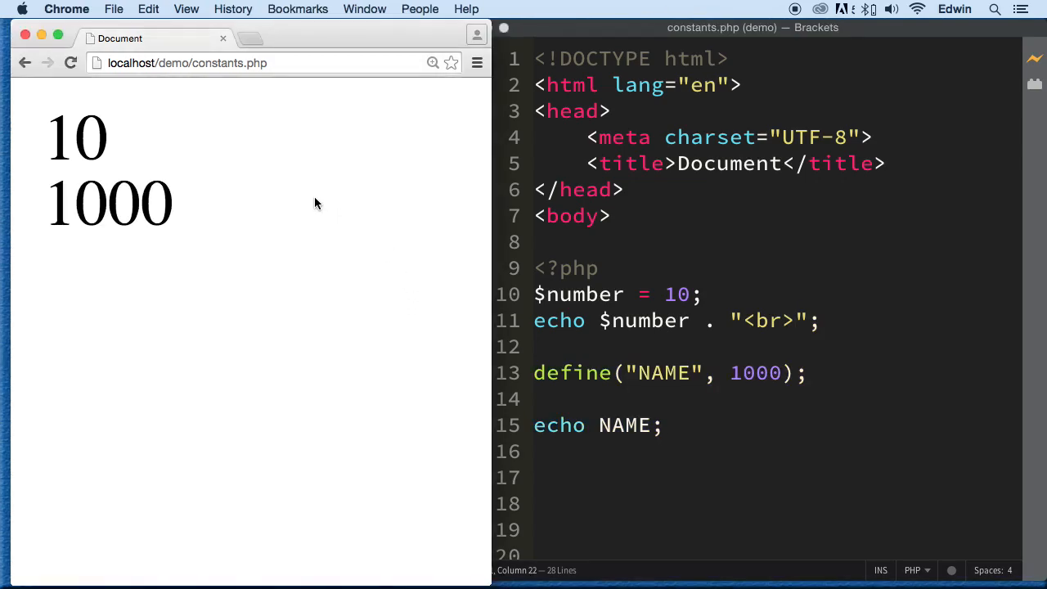
{"action": "mouse_move", "coordinate": [823, 374]}
{"action": "type", "text": "NAME"}
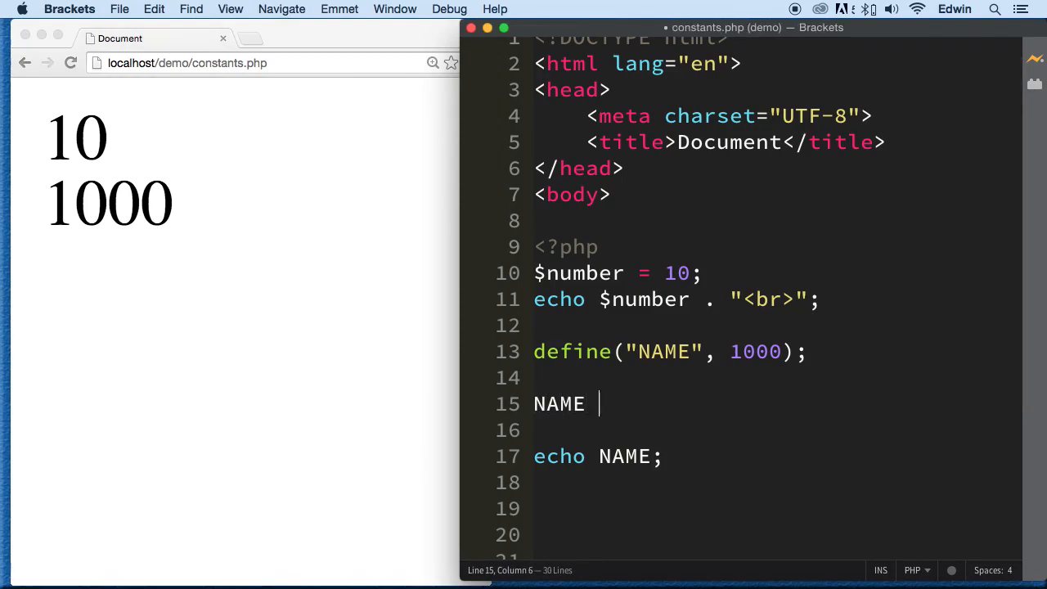
Try reassigning NAME = 2000;, then delete that invalid line.
{"action": "type", "text": "= 20"}
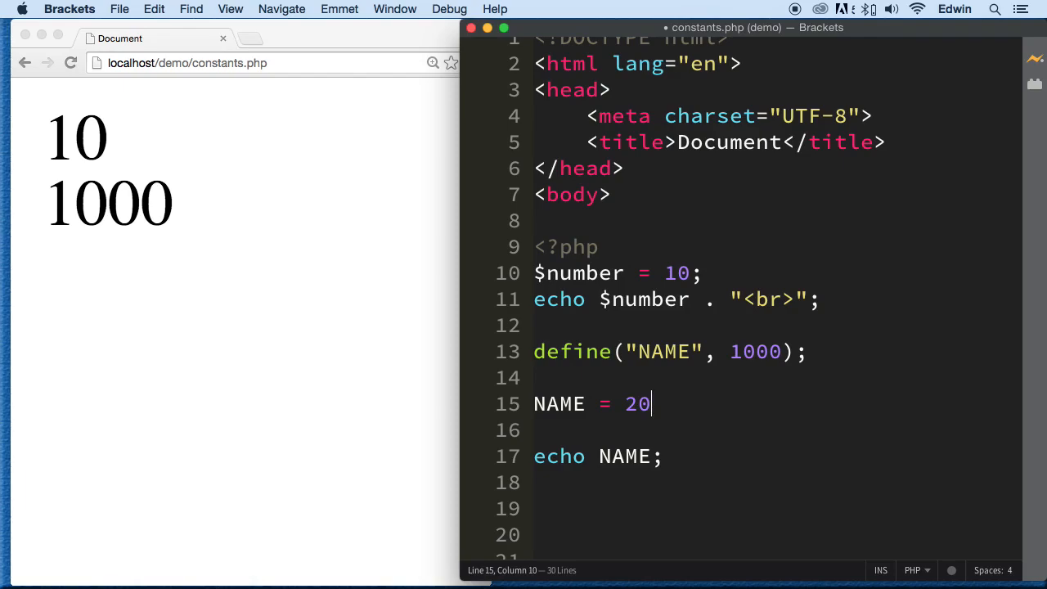
{"action": "type", "text": "00;"}
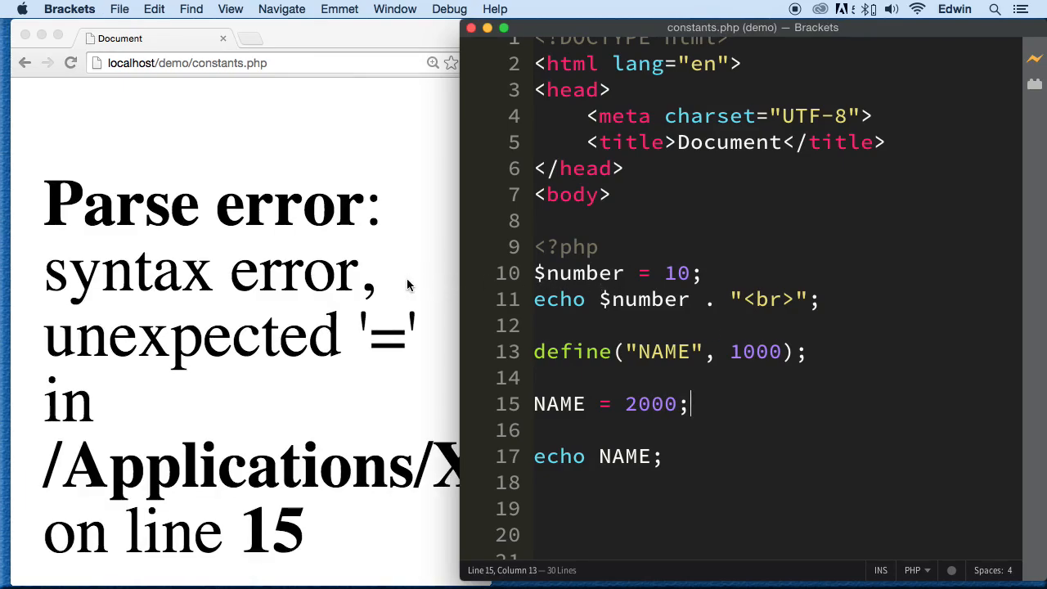
{"action": "left_click", "coordinate": [245, 38]}
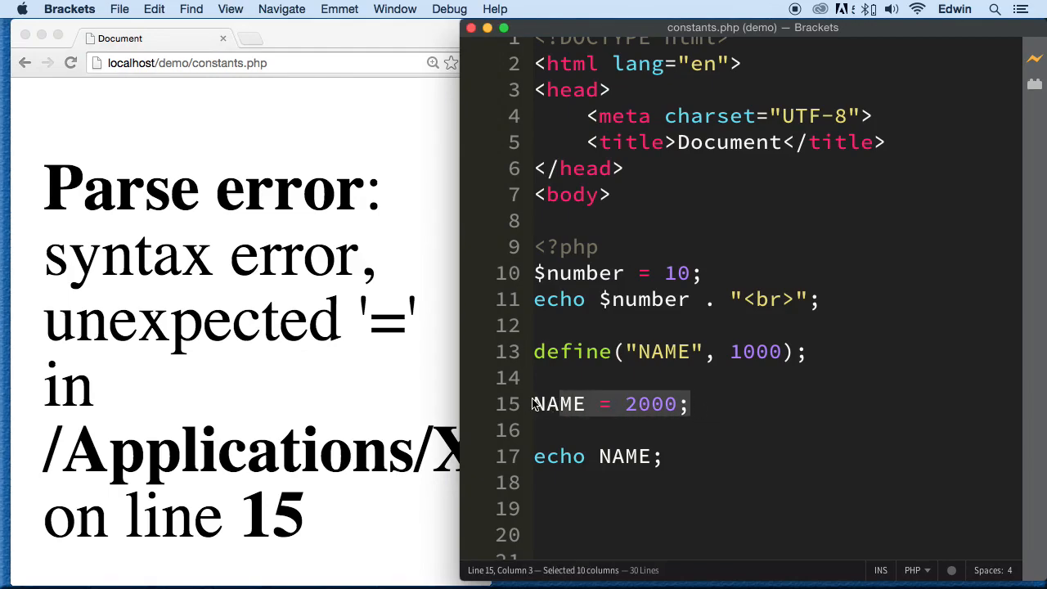
{"action": "key", "text": "Delete"}
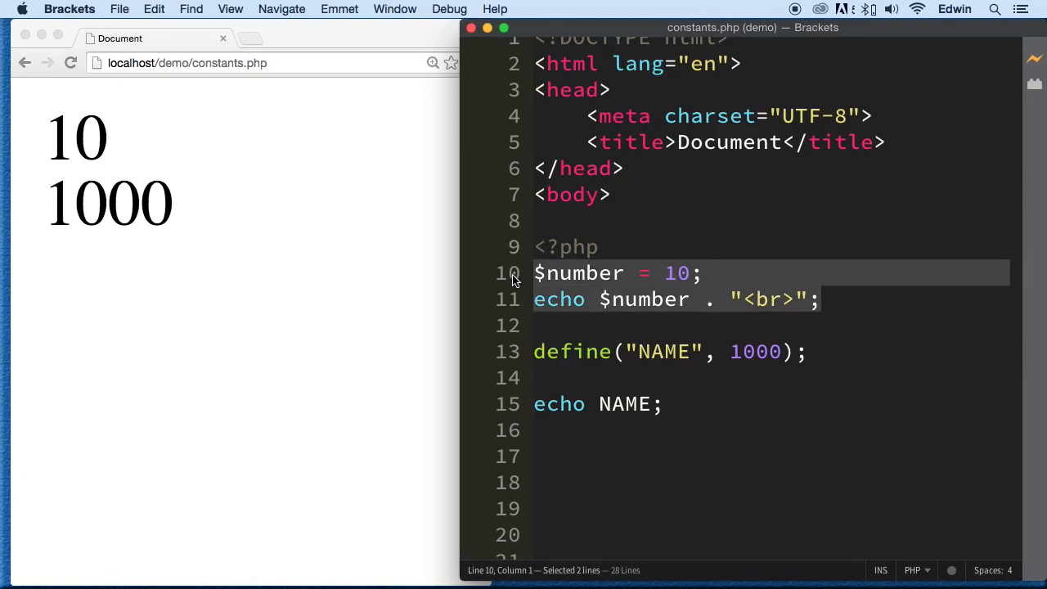
Reassign $number to 1000 and then to "Edwin" after its first assignment.
{"action": "left_click", "coordinate": [702, 273]}
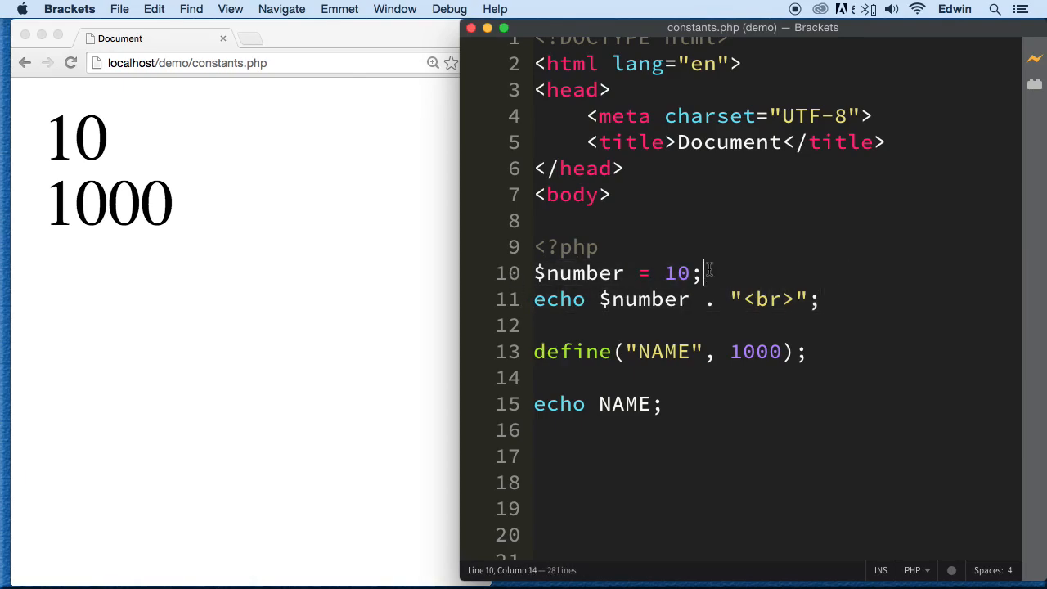
{"action": "type", "text": "$number ="}
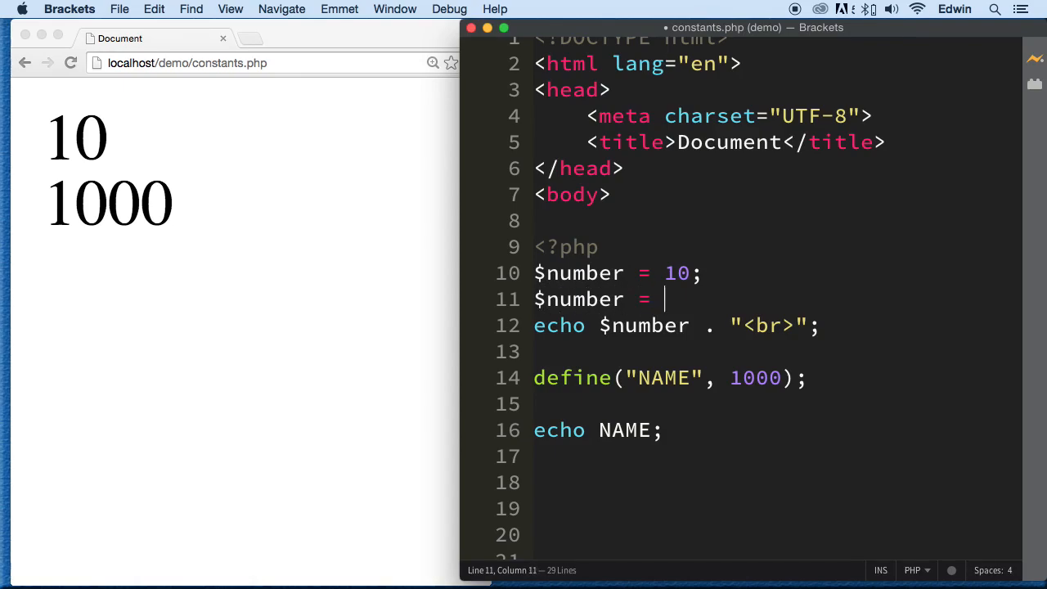
{"action": "type", "text": "1000;"}
{"action": "type", "text": "$number"}
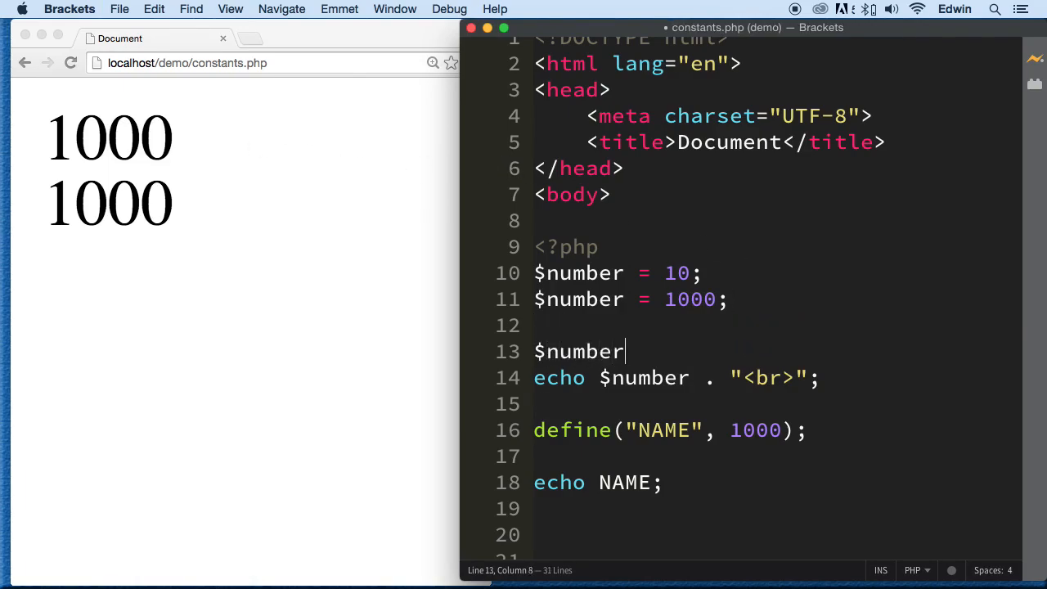
{"action": "type", "text": "= \"\""}
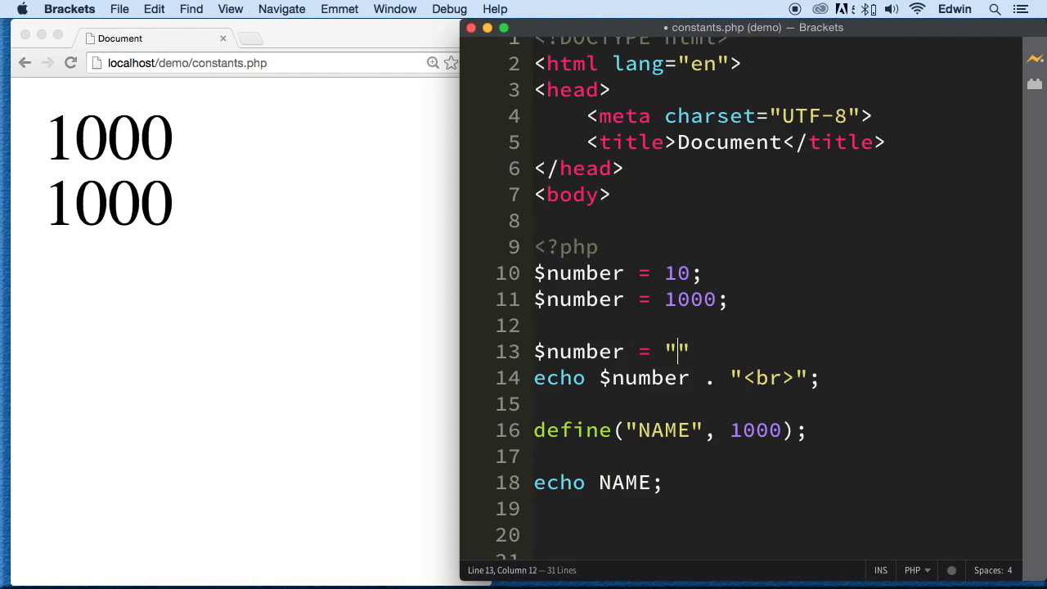
{"action": "type", "text": "Edwin"}
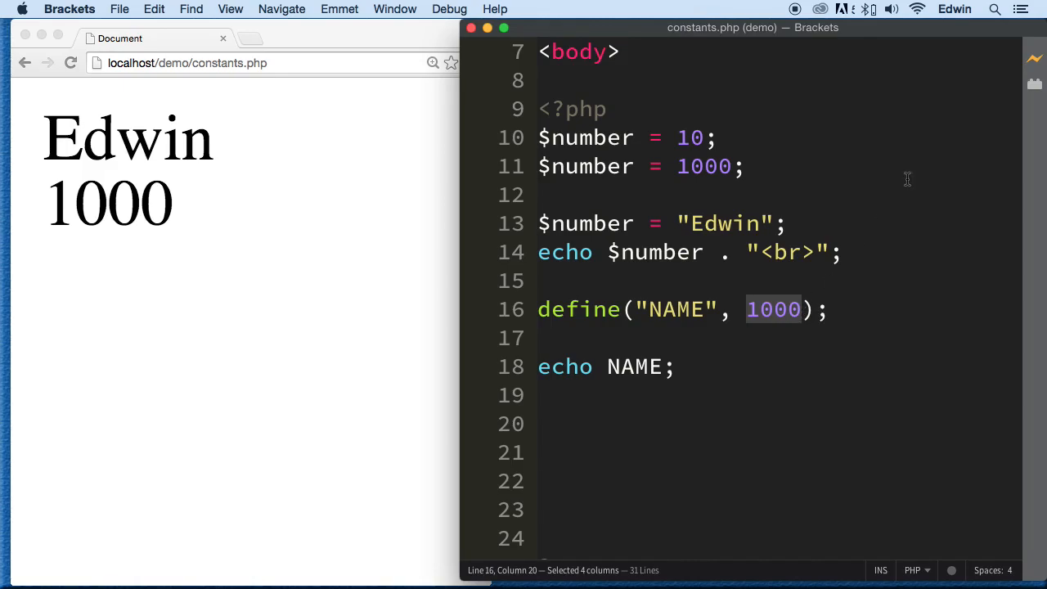
{"action": "mouse_move", "coordinate": [919, 191]}
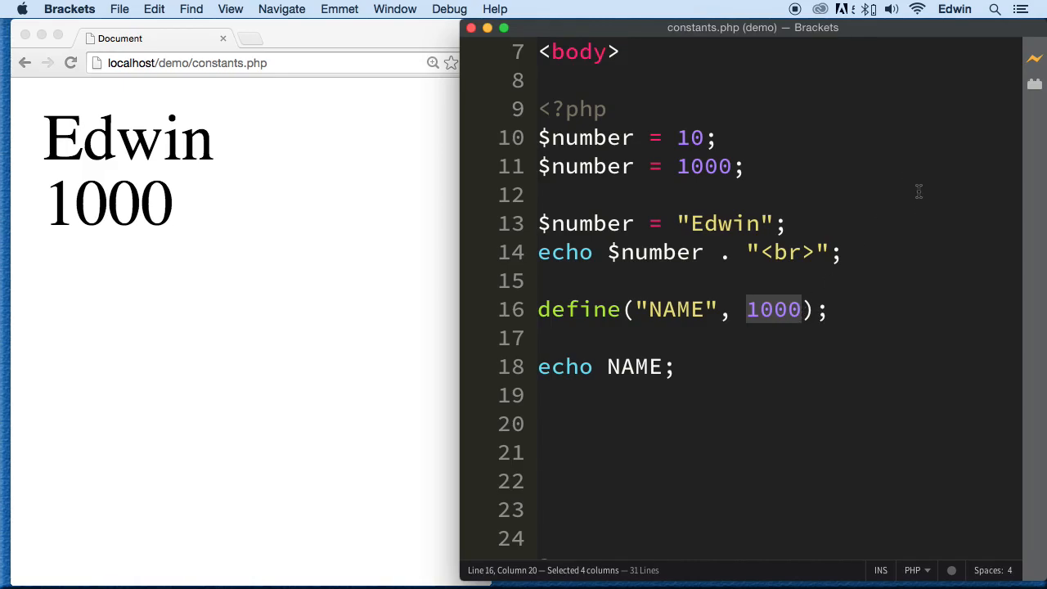